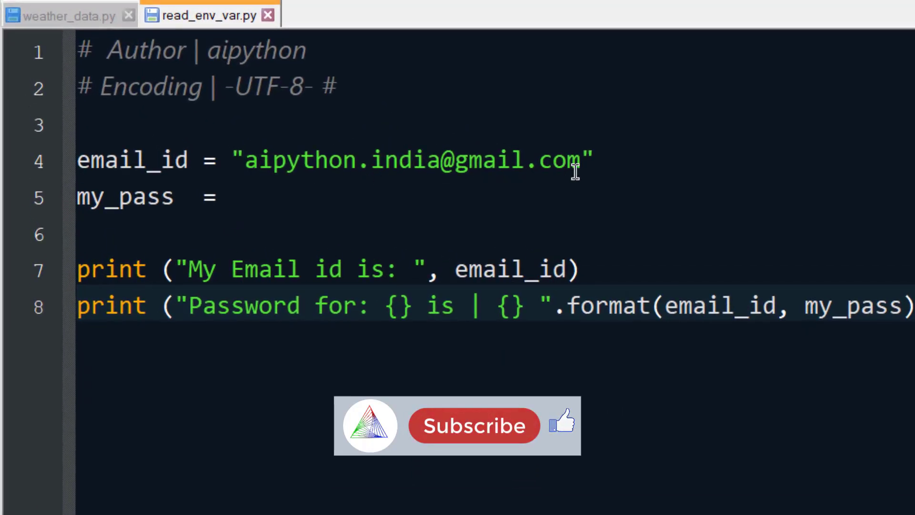
- Return to the Control Panel home page and view all items as small icons
click(266, 196)
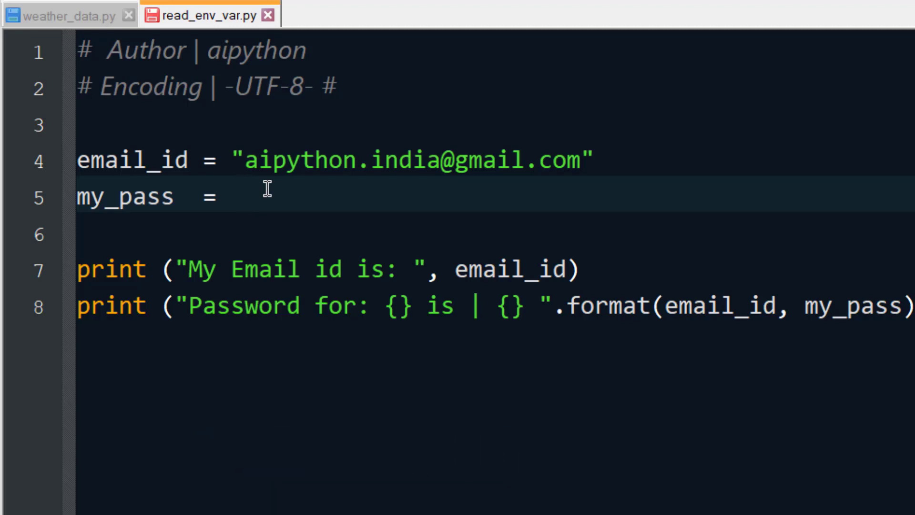
click(245, 196)
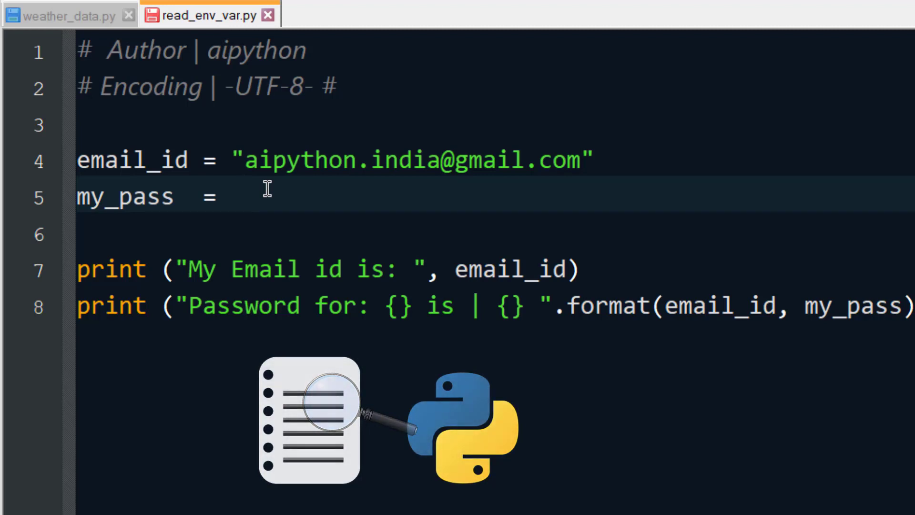
click(245, 196)
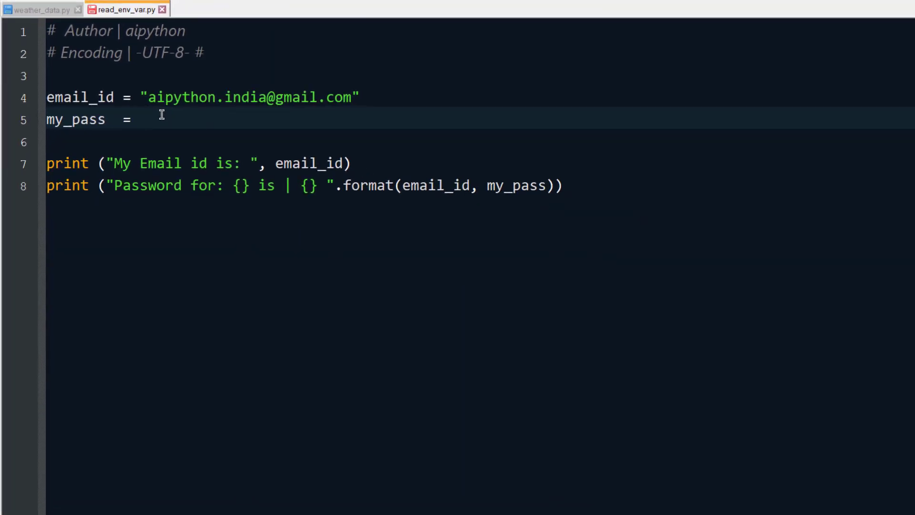
click(151, 119)
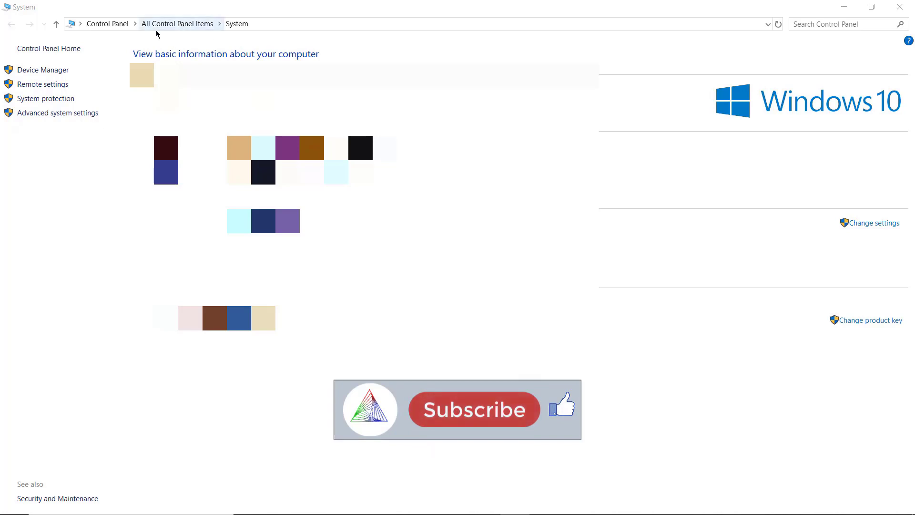
click(108, 23)
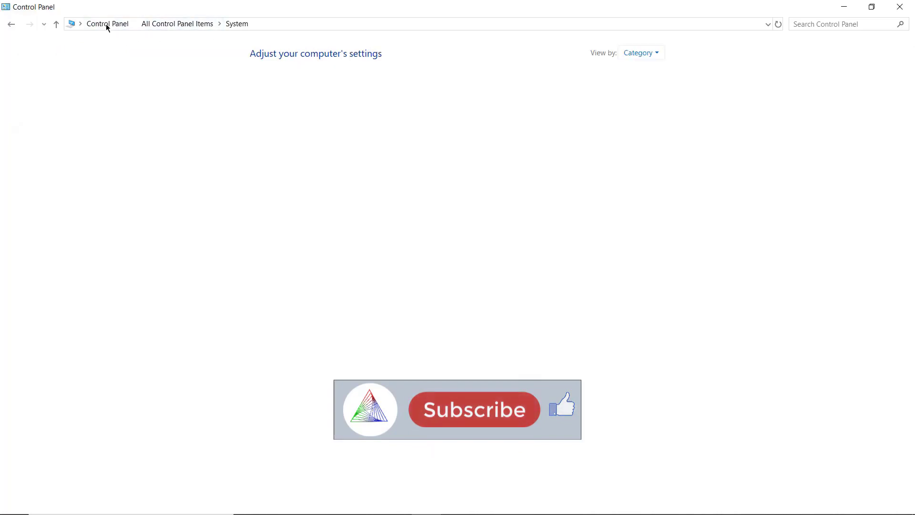
click(640, 53)
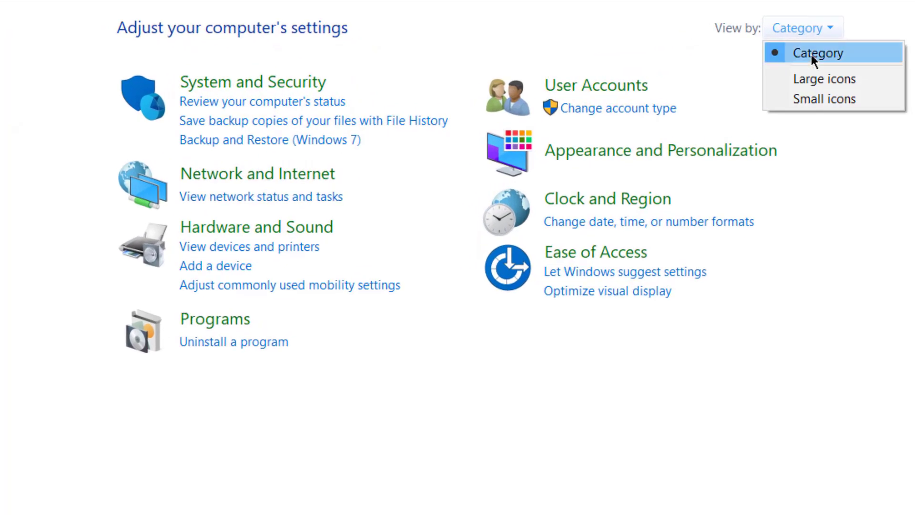
click(824, 98)
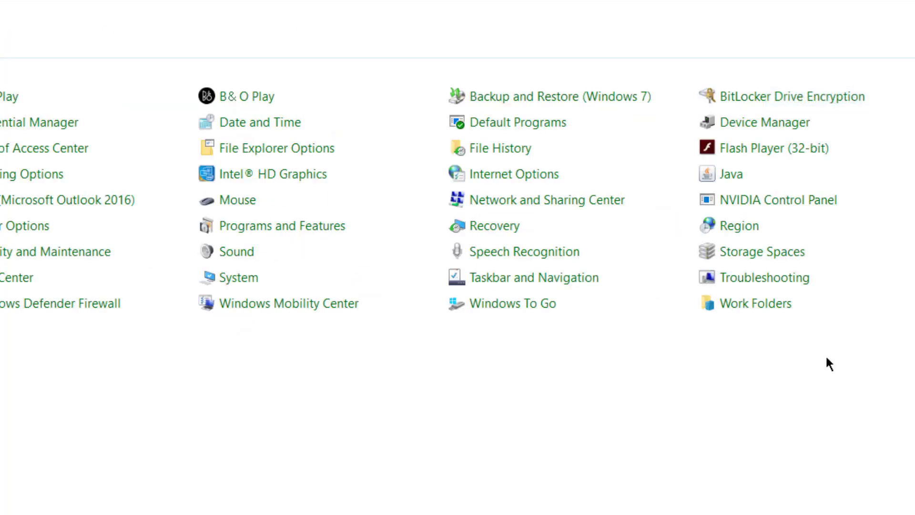
mouse_move(238, 277)
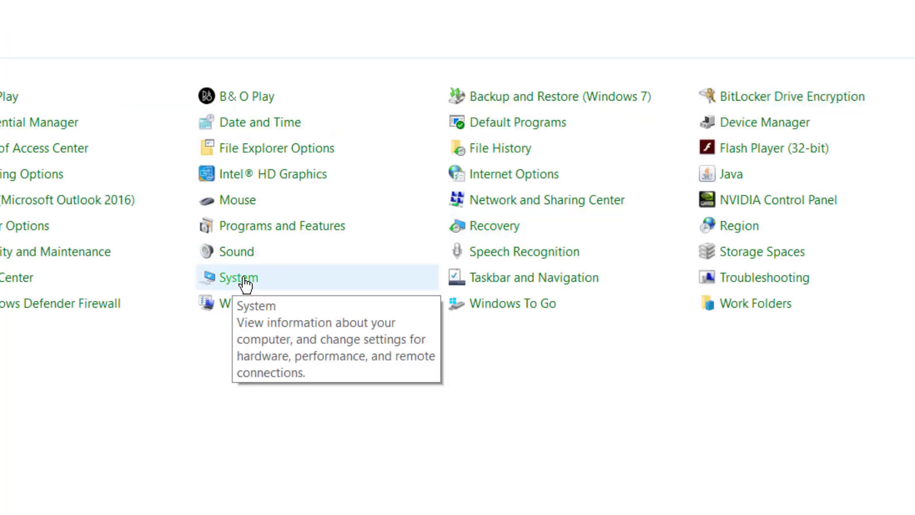
- Reach the Environment Variables window through System and its advanced system settings
click(239, 277)
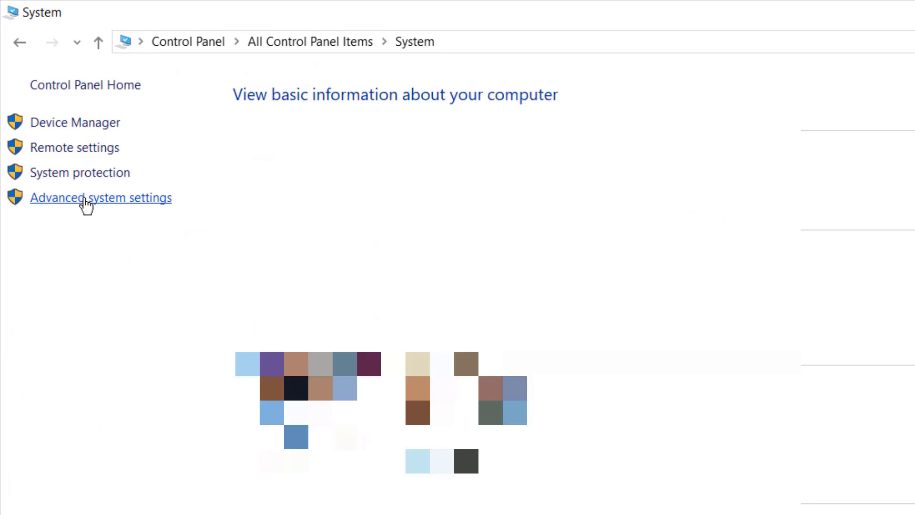
click(100, 197)
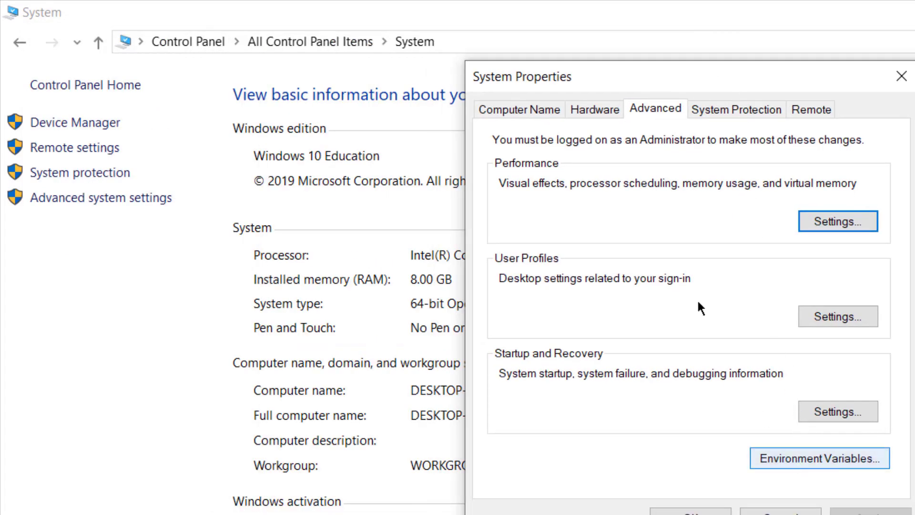
click(818, 458)
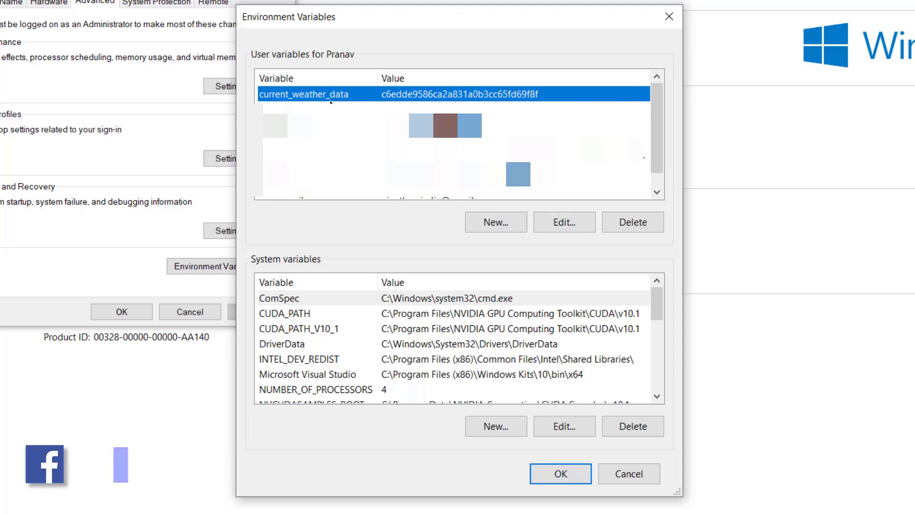
mouse_move(505, 240)
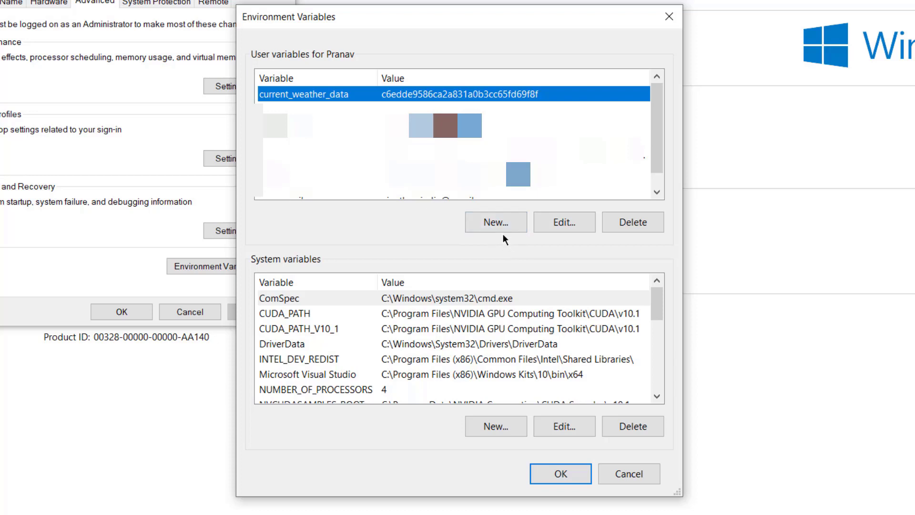
click(495, 222)
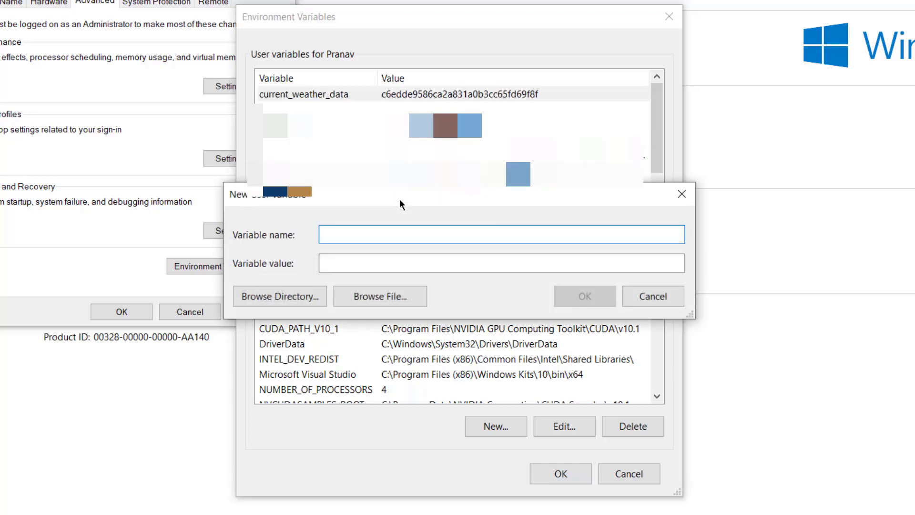
click(500, 234)
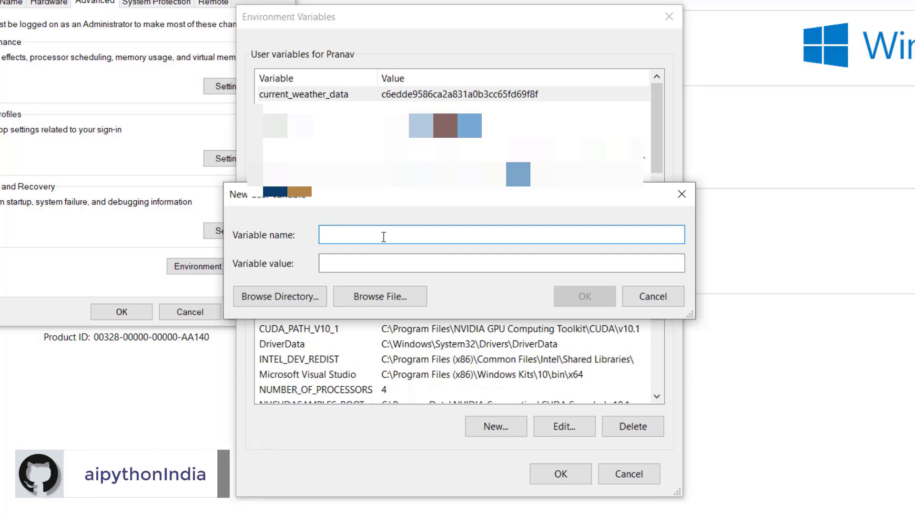
text(my)
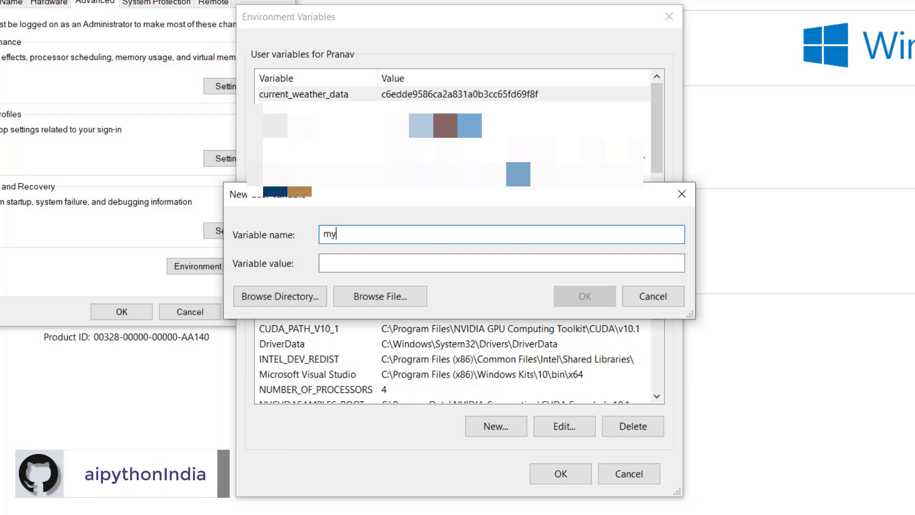
text(_email)
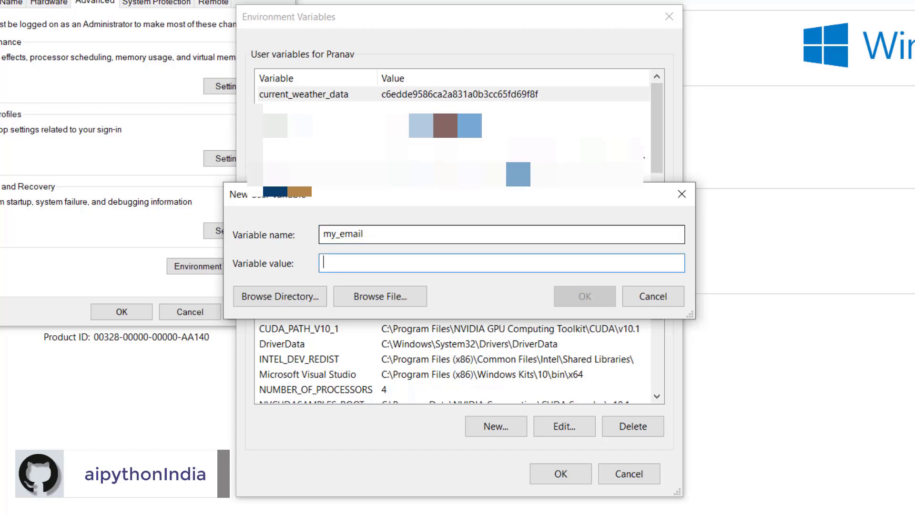
text(myemail)
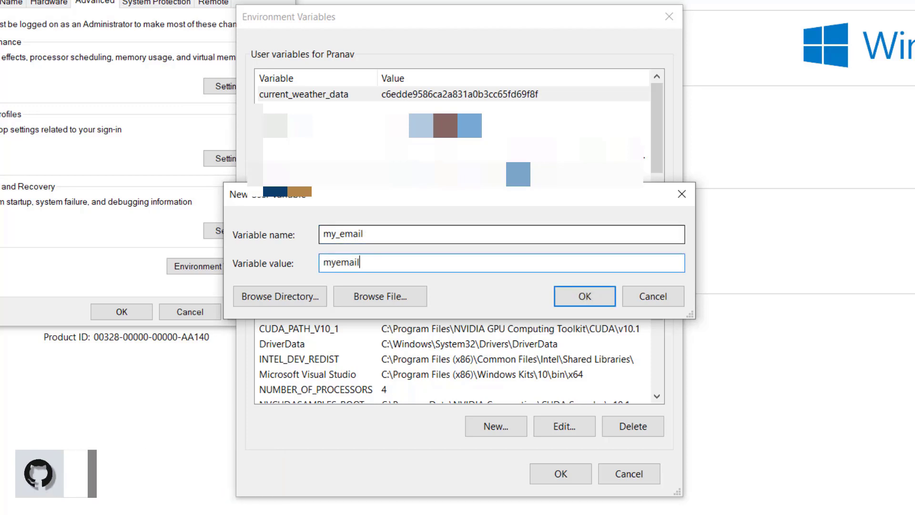
text(@domain)
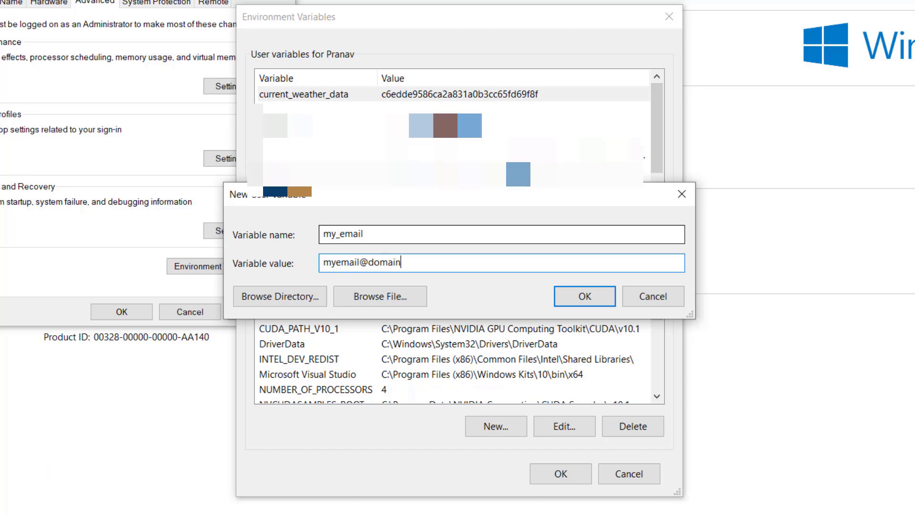
text(.com)
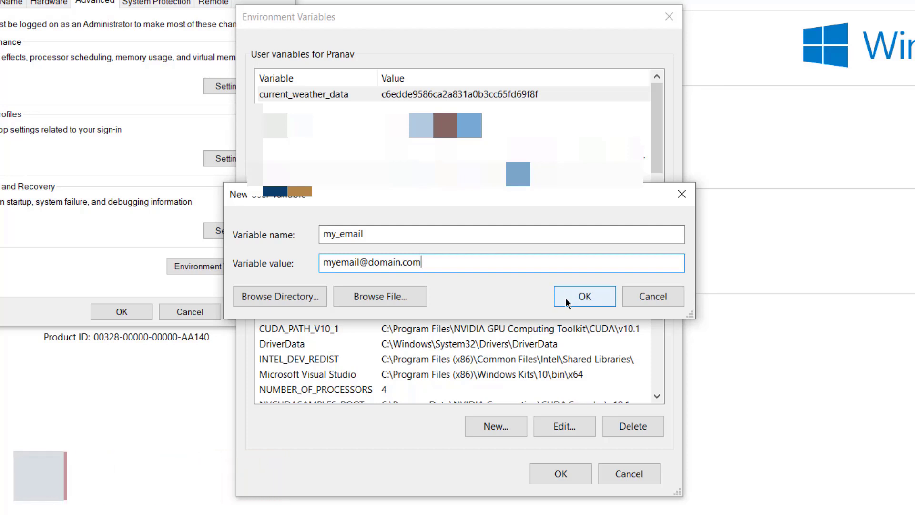
click(584, 295)
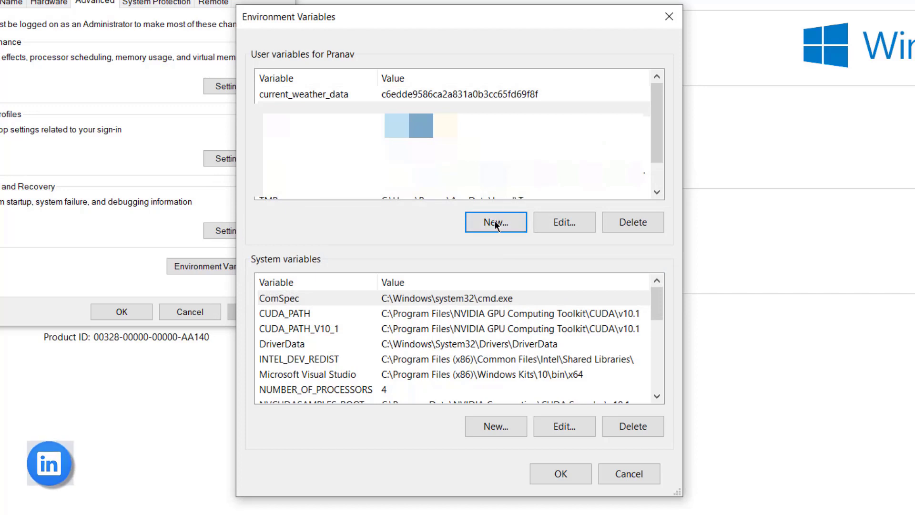
click(494, 222)
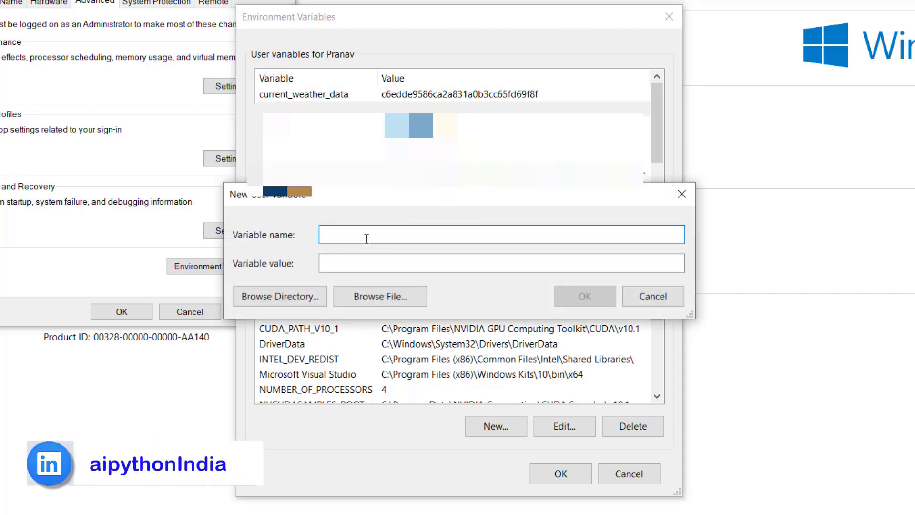
text(my)
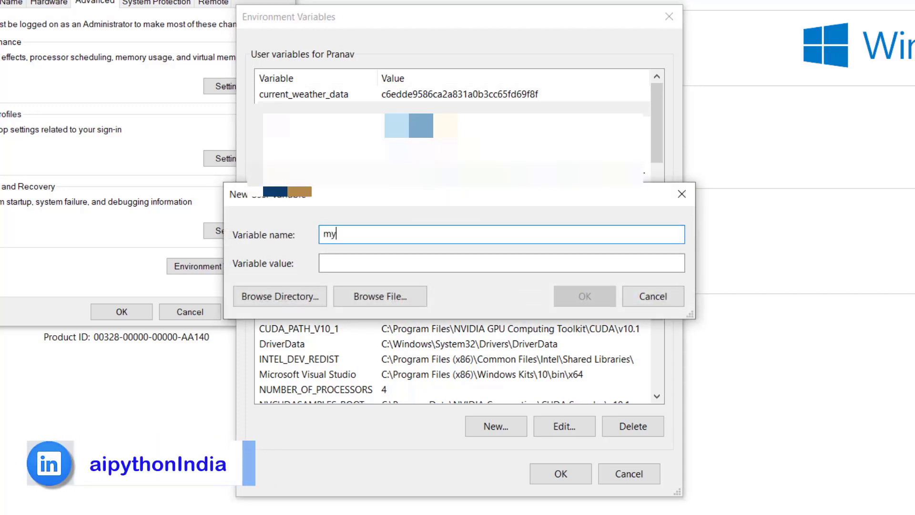
text(_password)
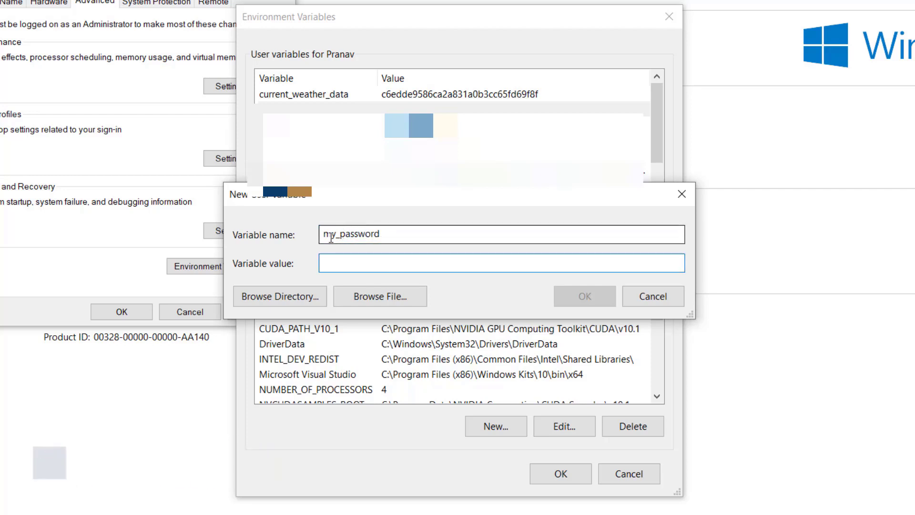
click(500, 263)
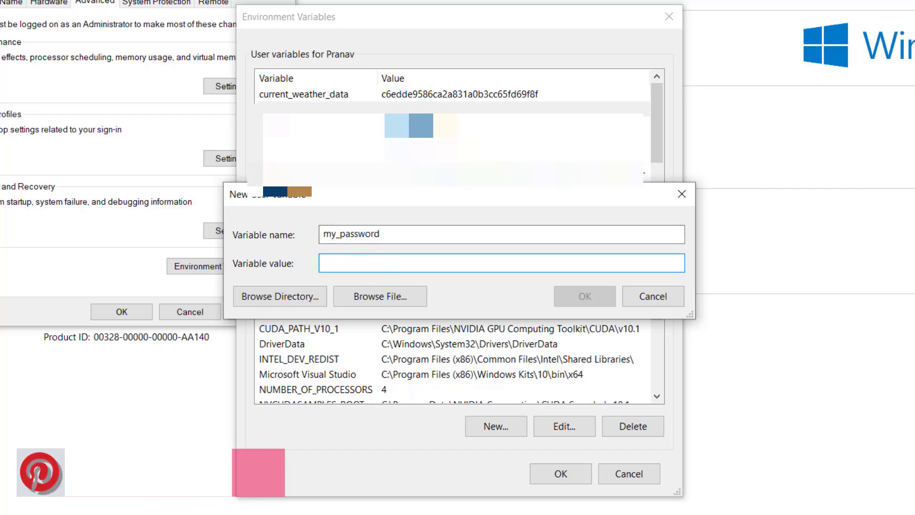
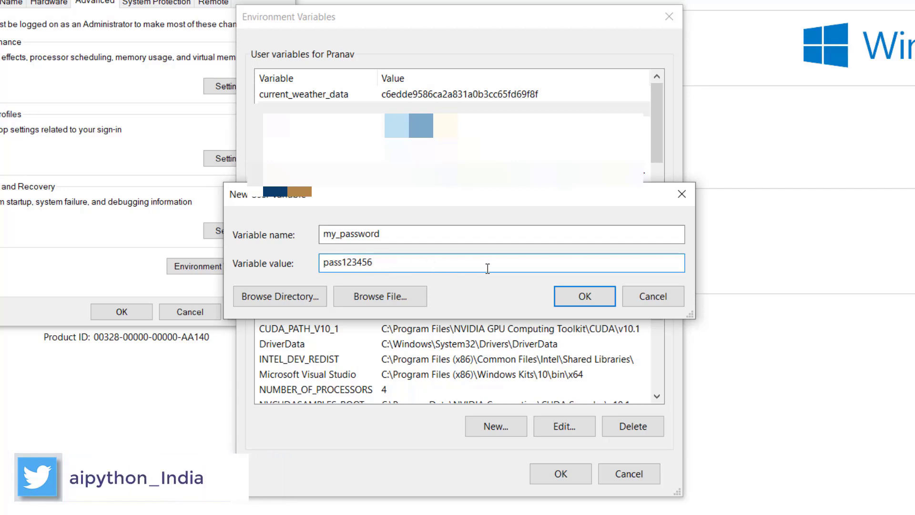
click(584, 295)
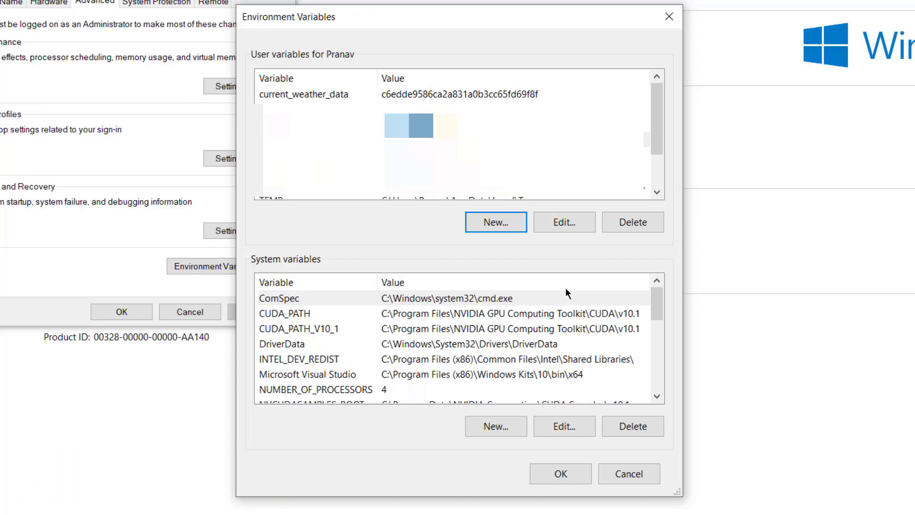
click(559, 473)
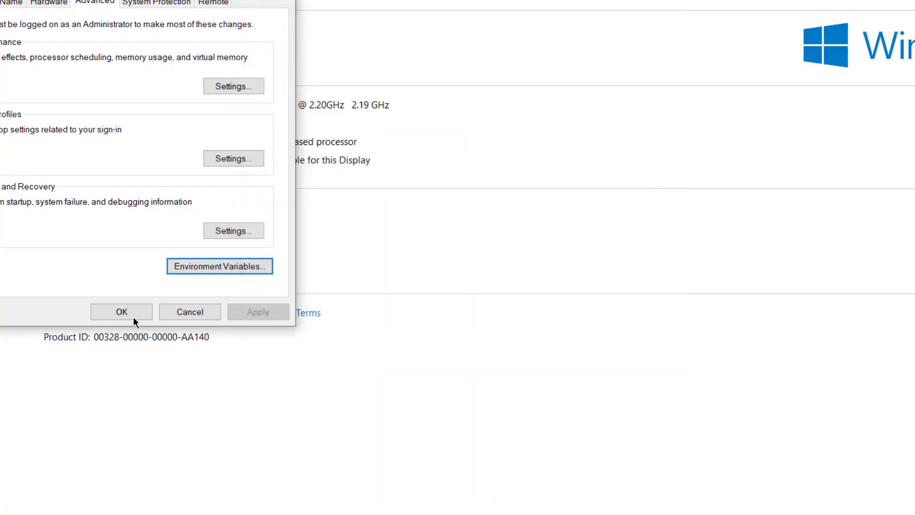
click(121, 311)
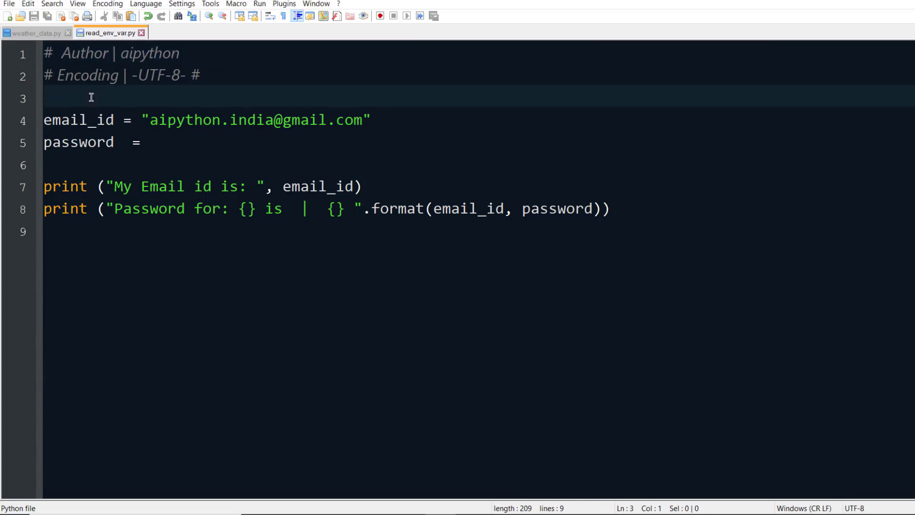
- Add import os and read email_id from os.environ['my_email'] instead of the hard-coded address
text(import)
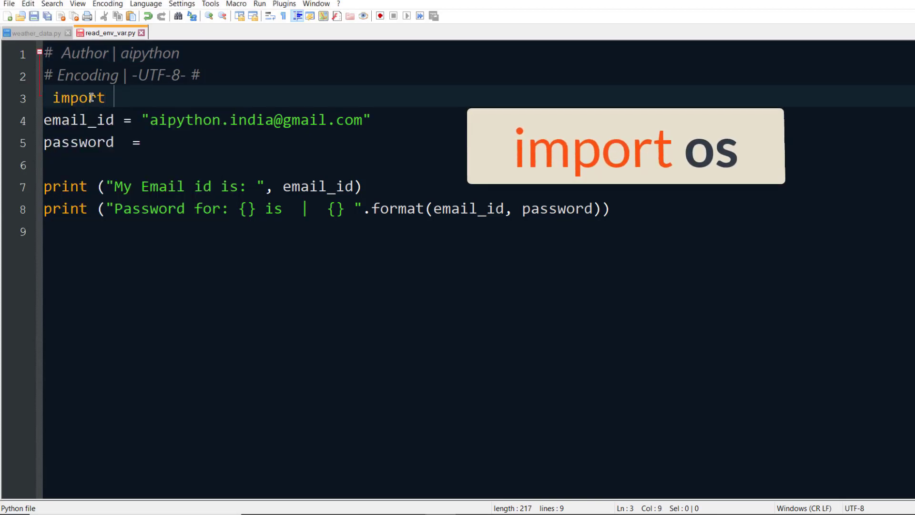
text(os)
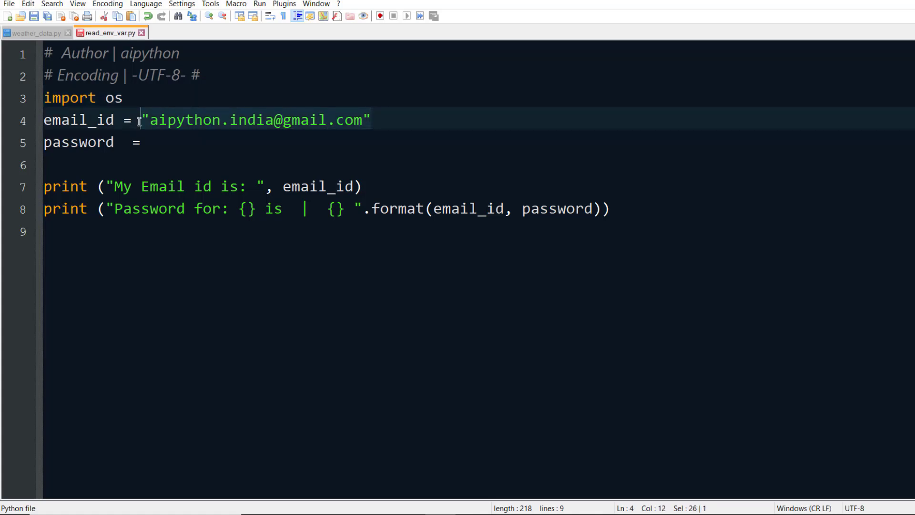
text(os.)
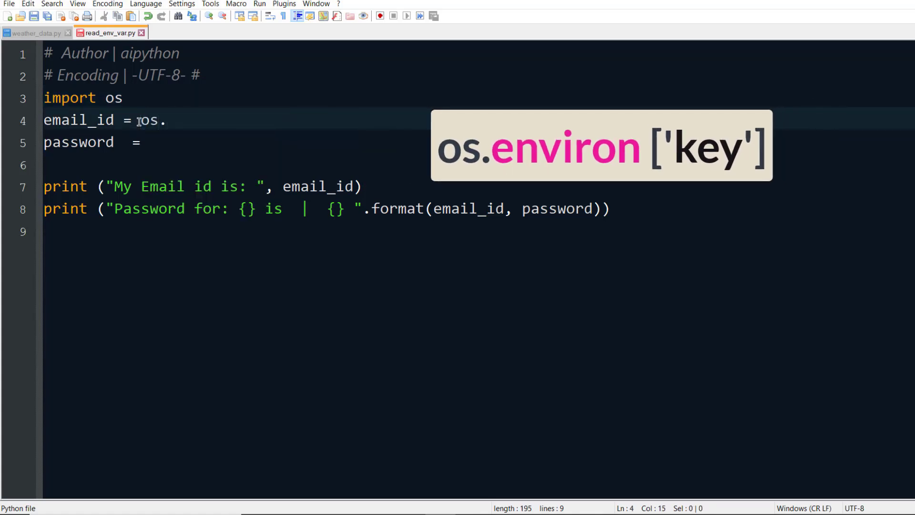
text(environ)
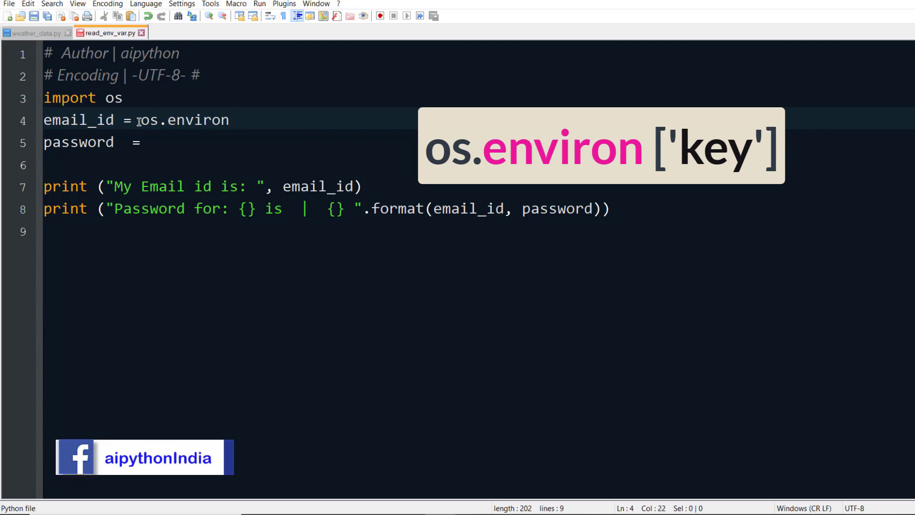
text([)
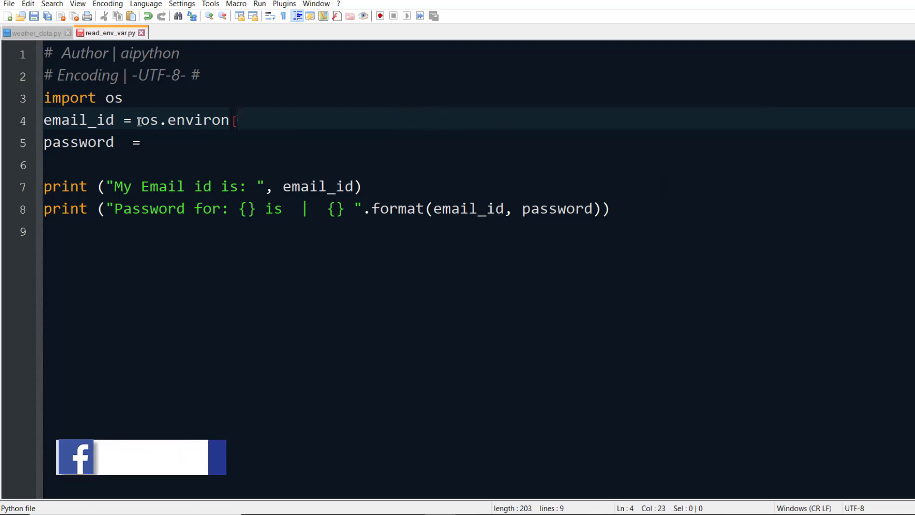
text(['my)
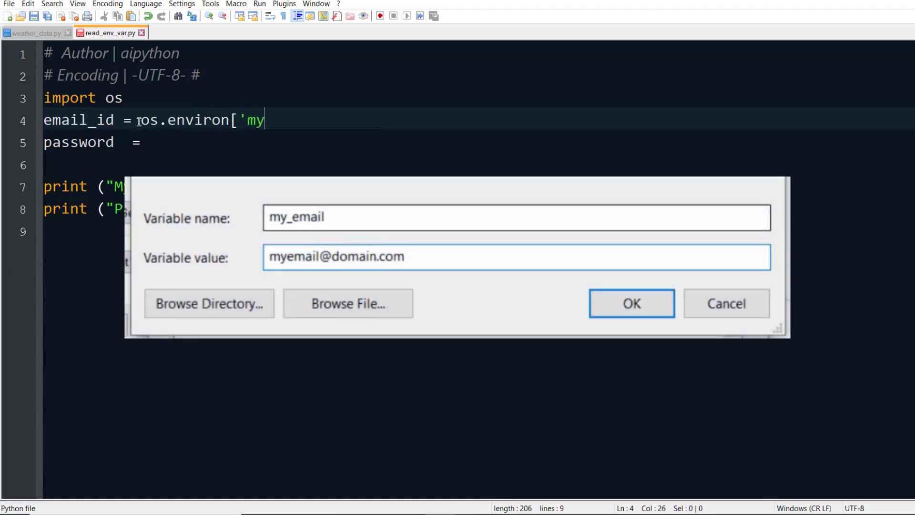
text(_email)
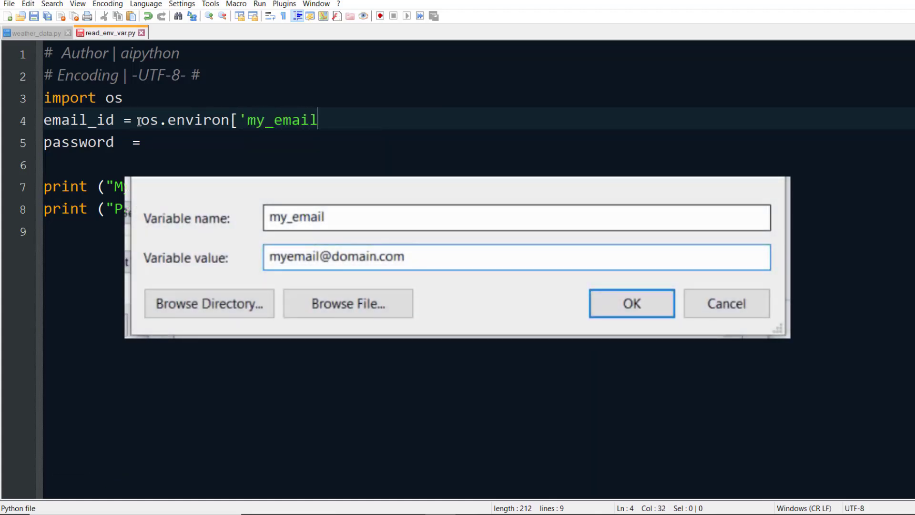
text(')
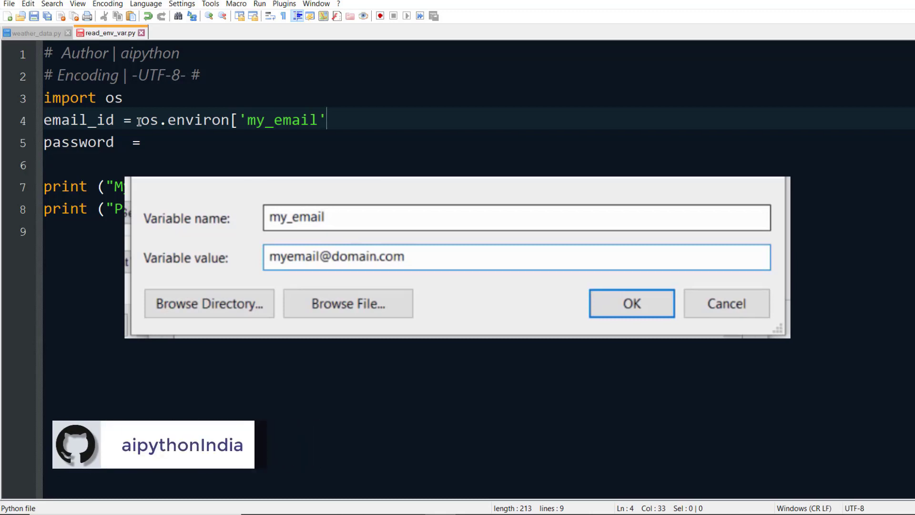
click(630, 303)
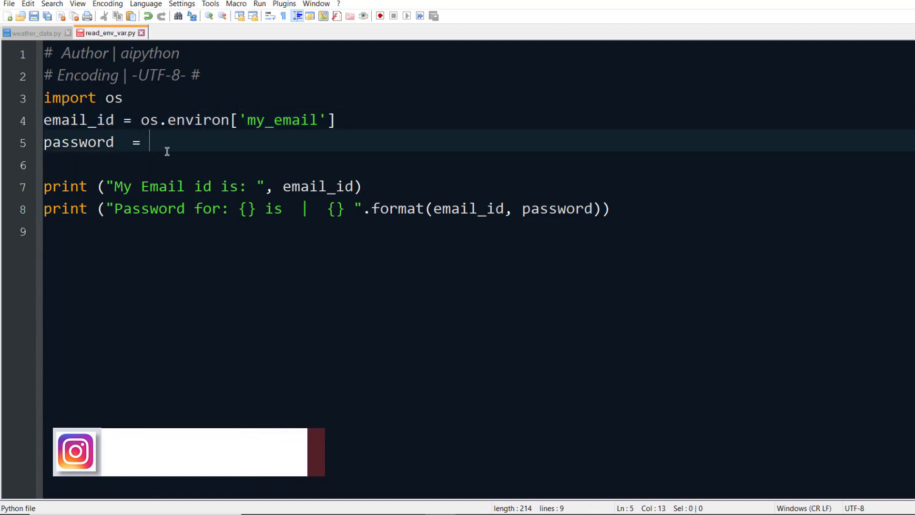
- Read password from os.environ['my_password'] and remove the extra space before the equals sign
text(os.environ)
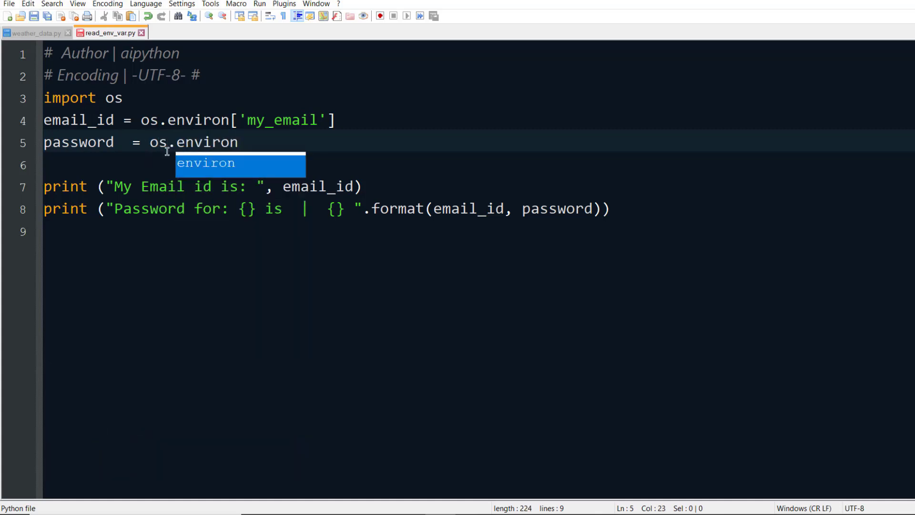
text(['my_p)
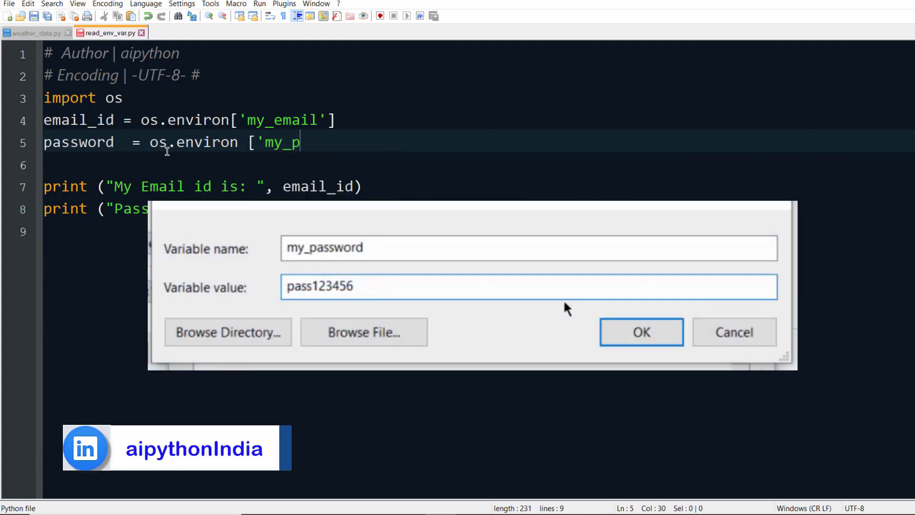
text(assword)
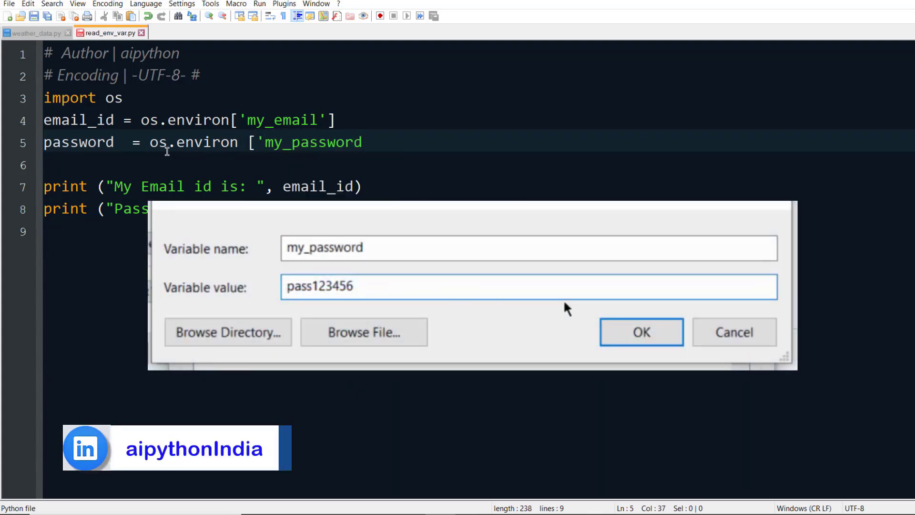
click(640, 332)
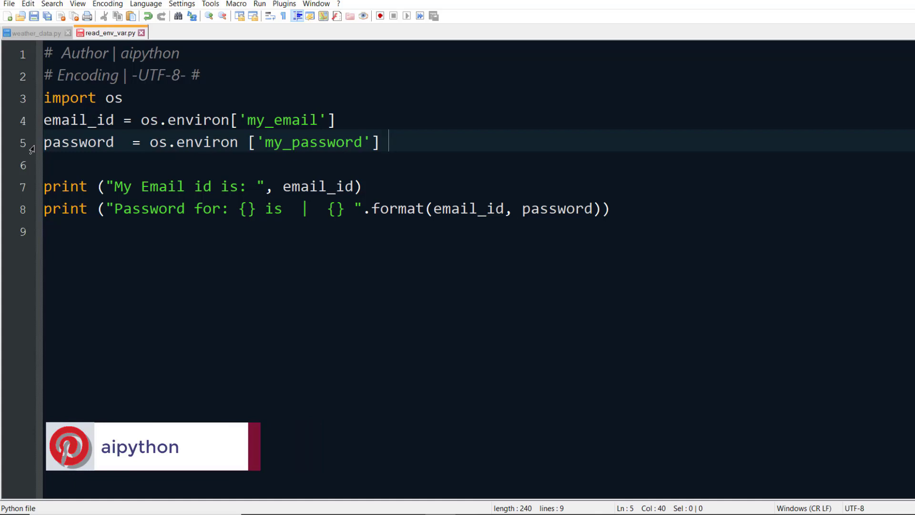
key(Backspace)
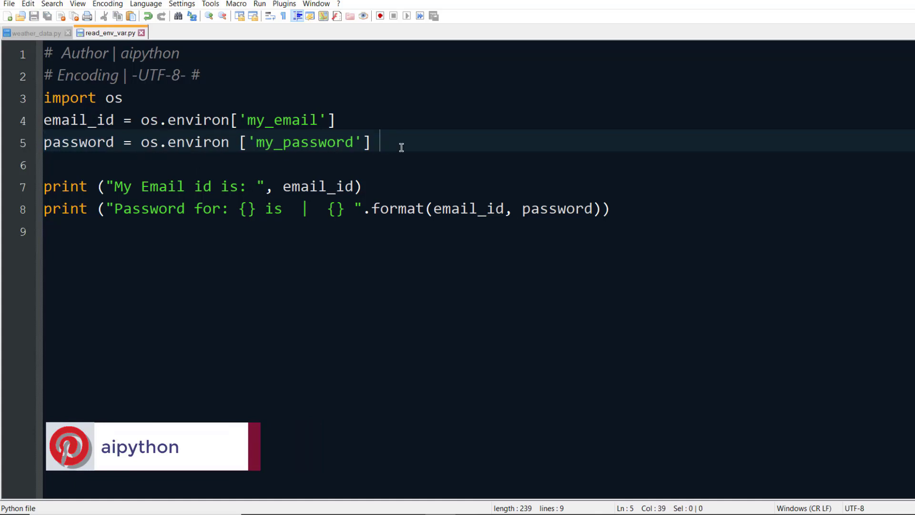
mouse_move(657, 218)
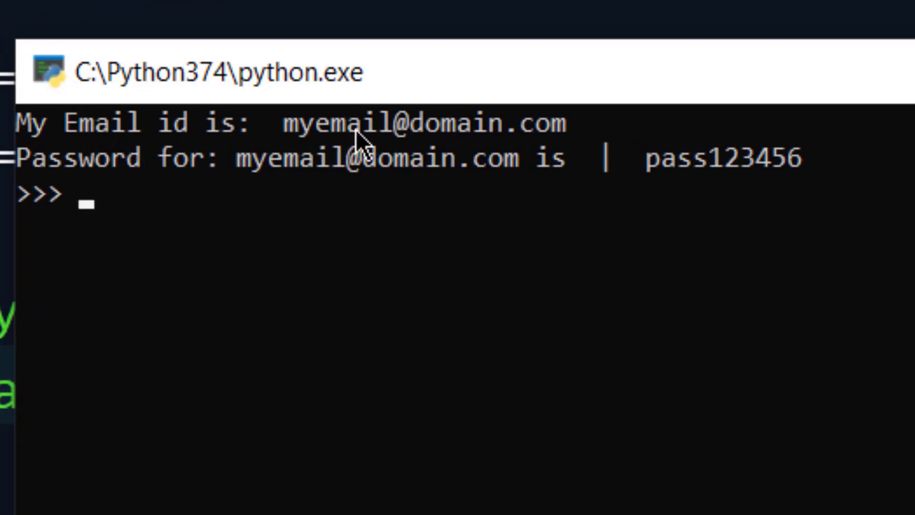
mouse_move(245, 181)
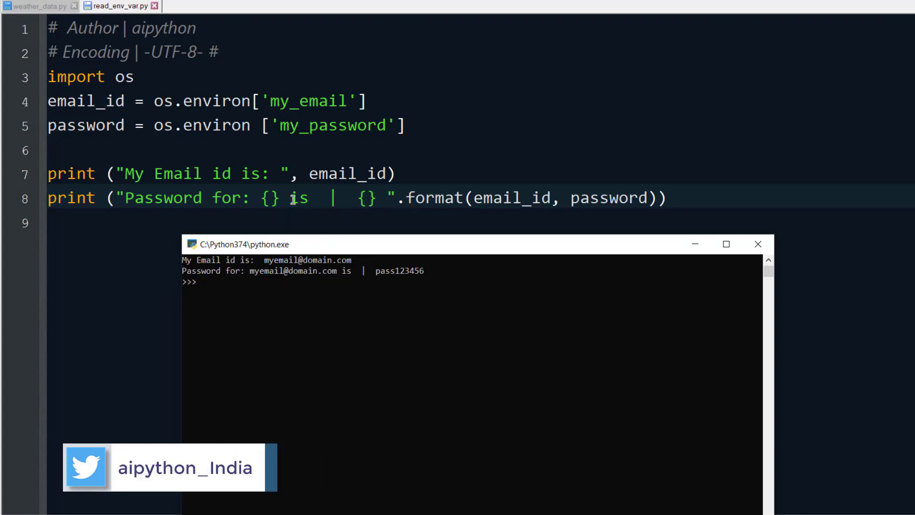
click(757, 244)
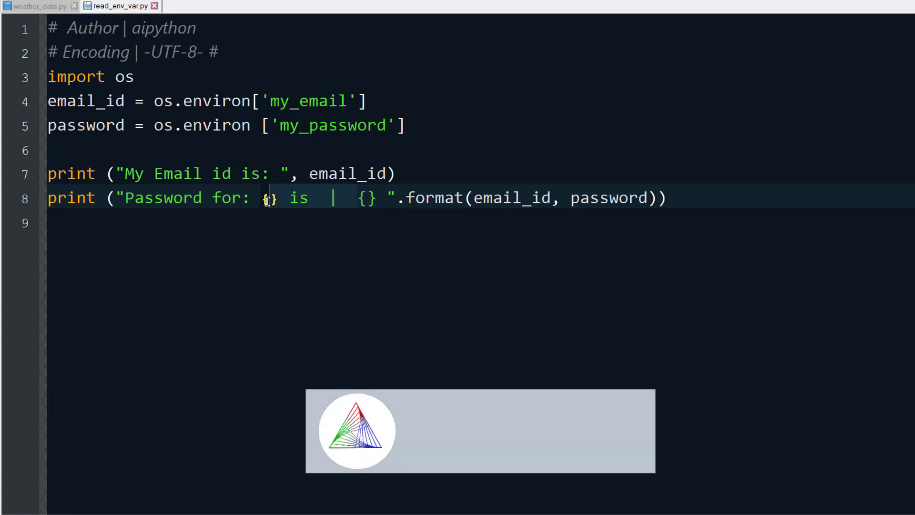
- Shorten the second print message to 'Password for: {}' and select the word for
key(BackSpace)
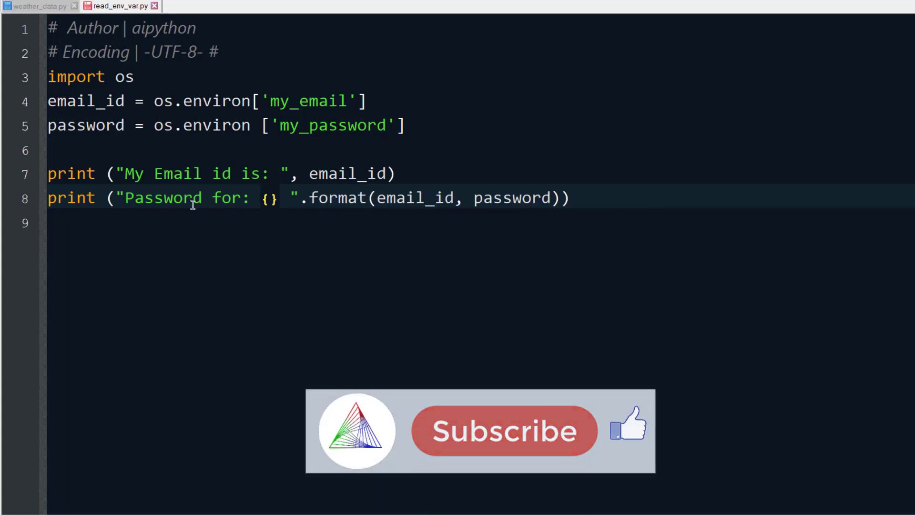
double_click(225, 197)
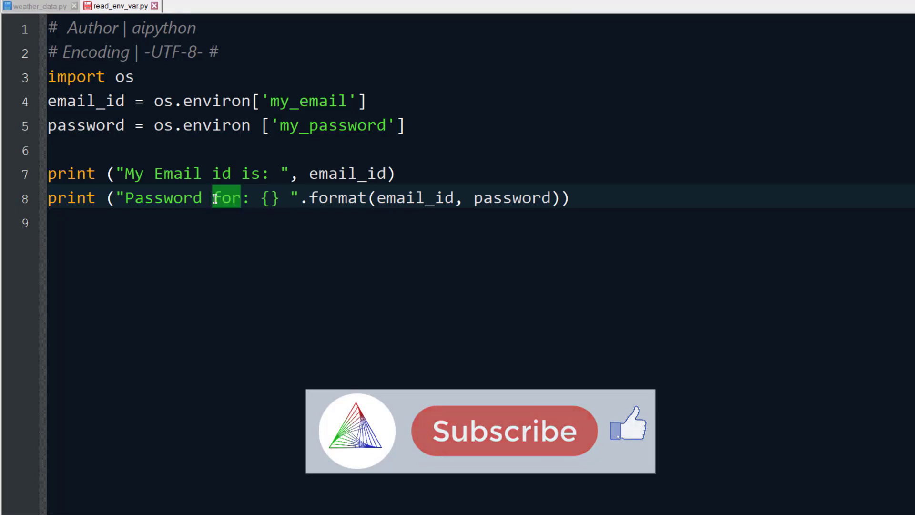